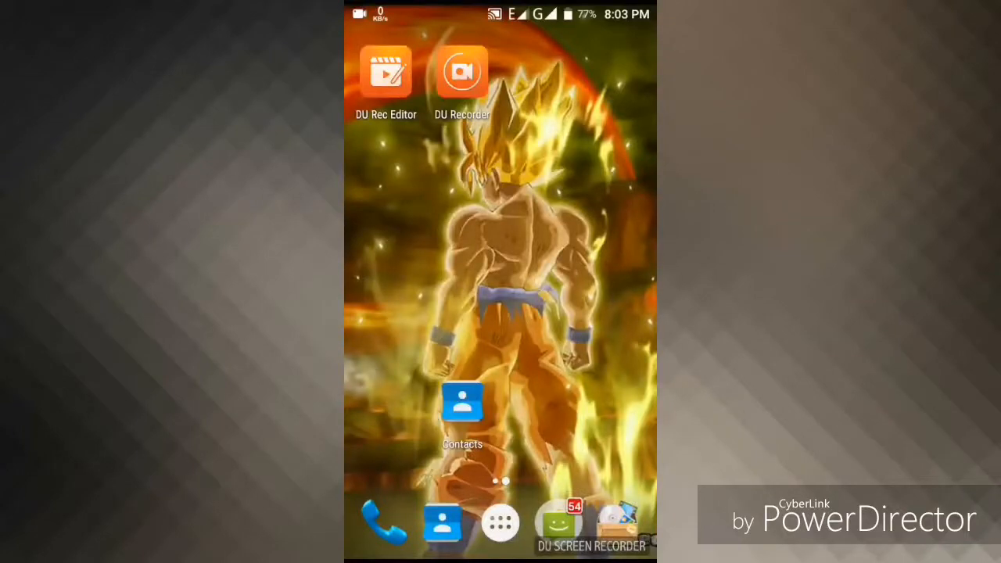
# - Pull down the notification shade to reach the USB drive's Explore notification
pyautogui.click(500, 522)
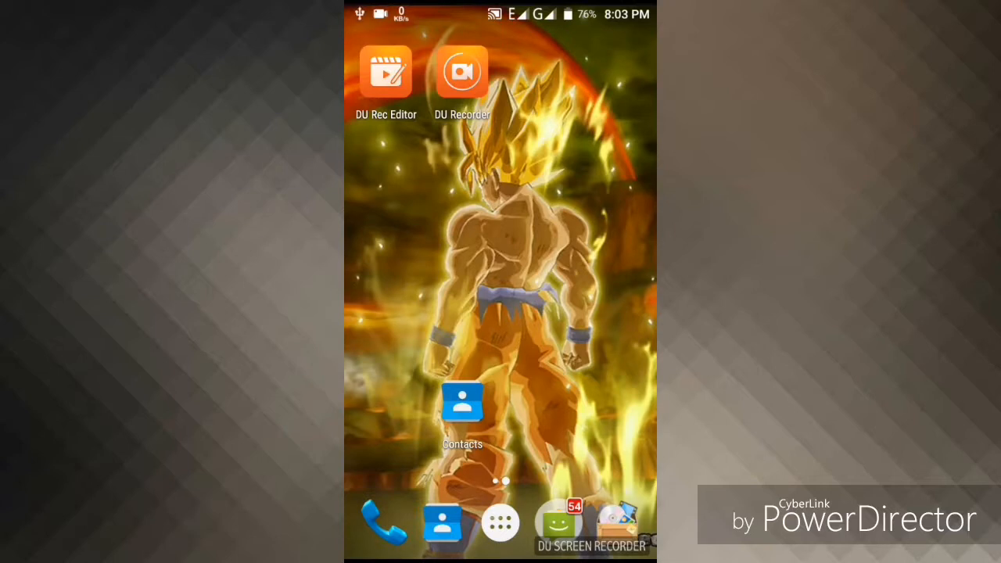
pyautogui.moveTo(500, 12); pyautogui.dragTo(500, 234)
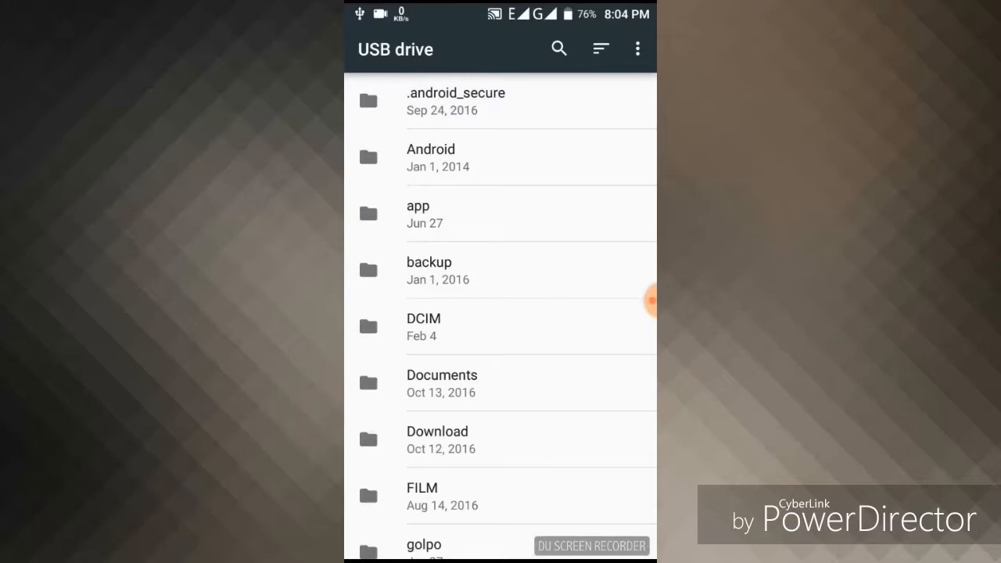
# - Bring up the chosen APK's overflow actions and choose Copy to for another location
pyautogui.click(418, 212)
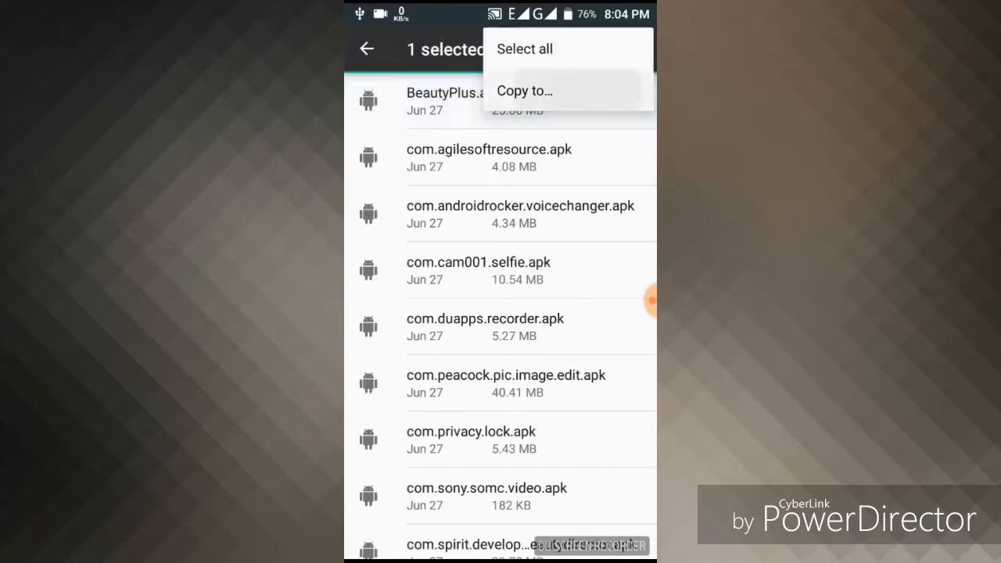
pyautogui.click(524, 91)
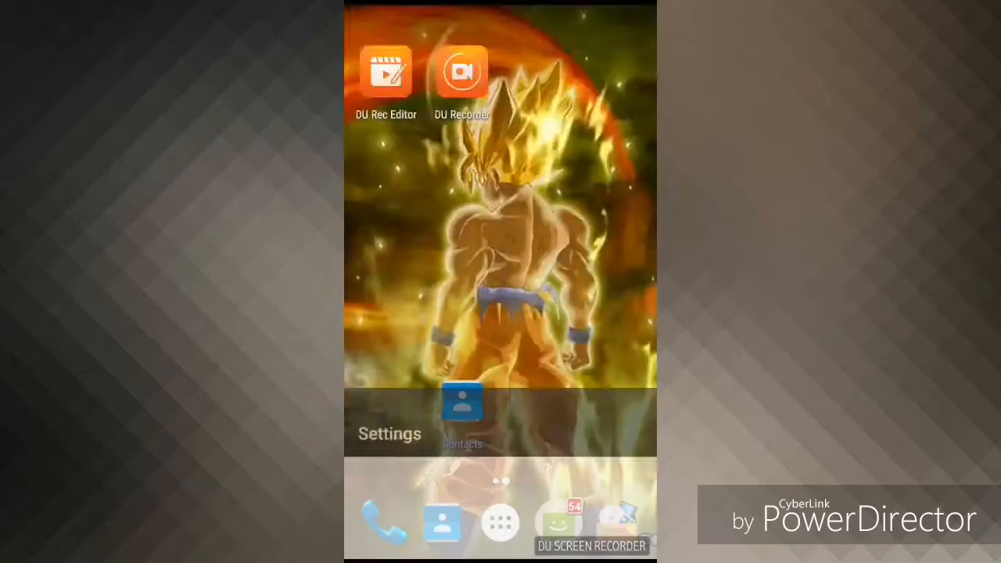
# - From Settings go to Storage & USB and browse the SD card's files under Portable storage
pyautogui.click(390, 433)
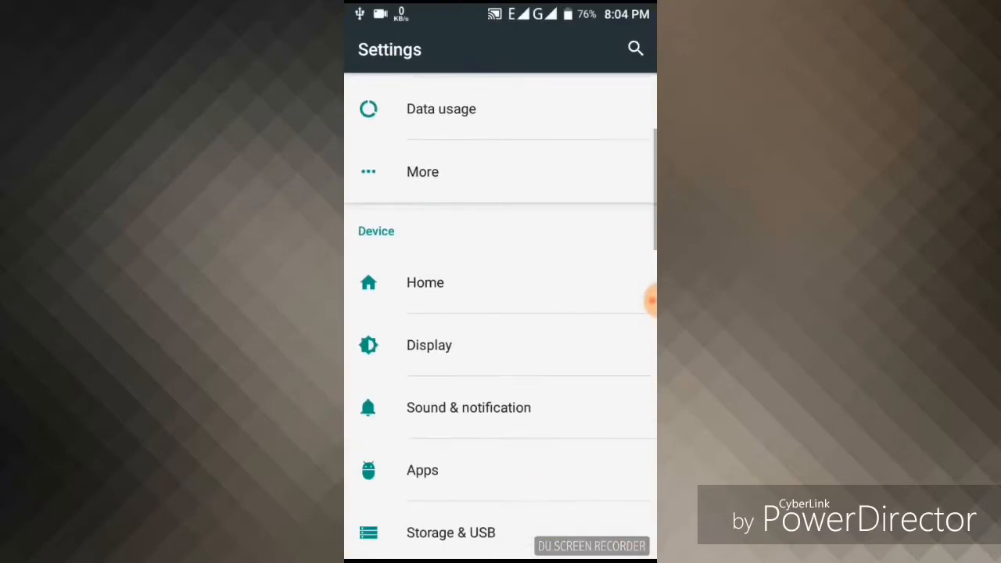
pyautogui.scroll(-3)
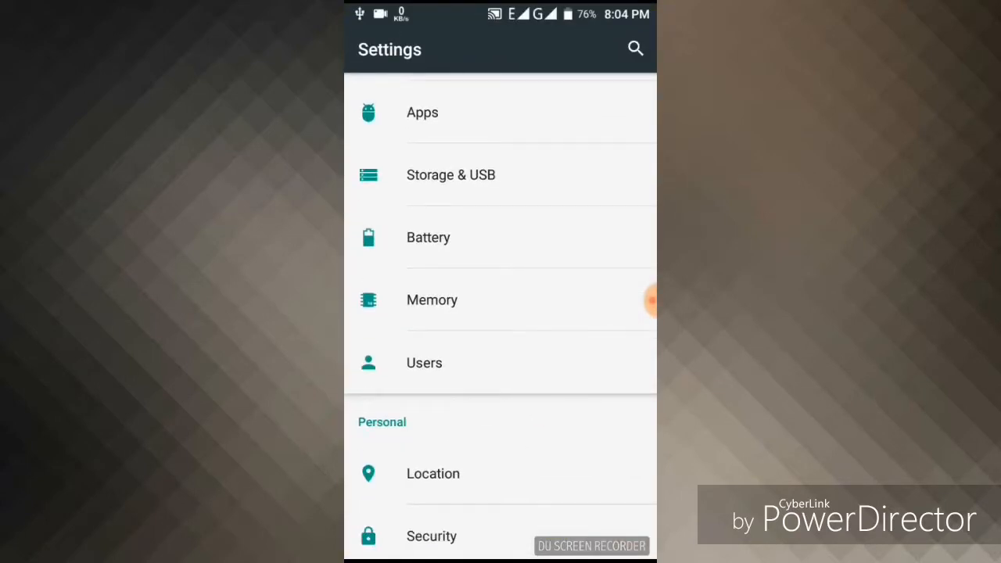
pyautogui.click(450, 175)
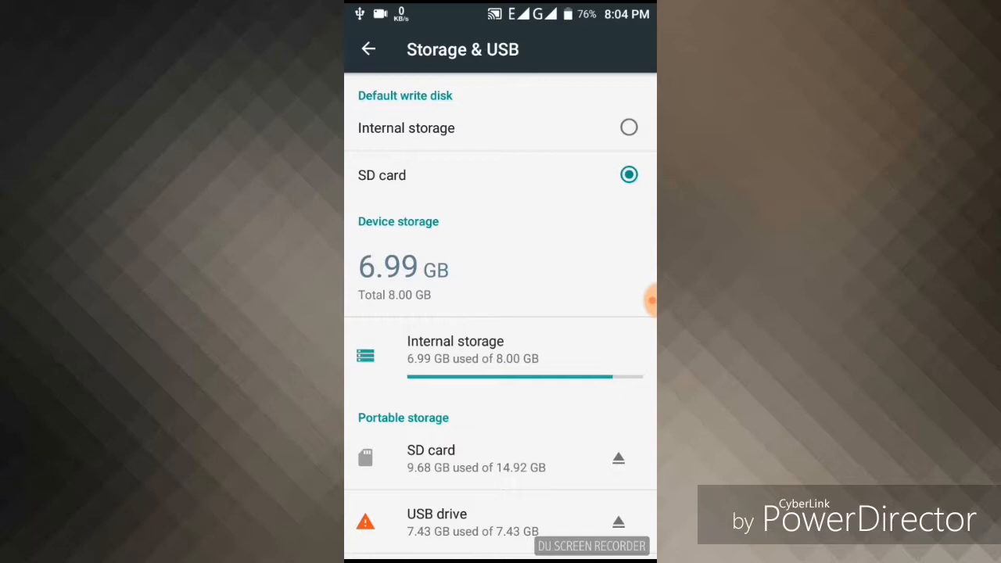
pyautogui.click(430, 457)
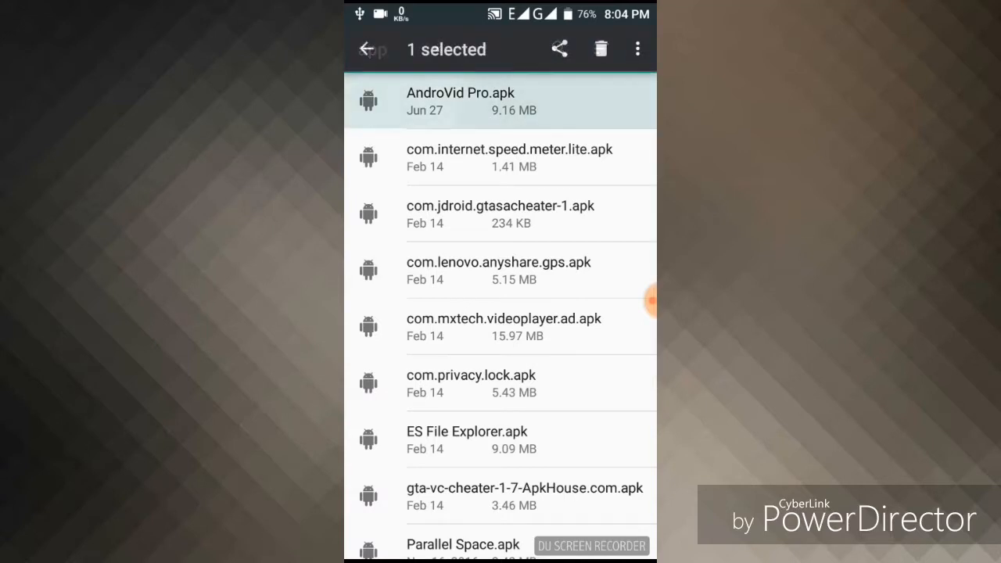
# - Choose Copy to for AndroVid Pro.apk, then pull down the shade showing the USB drive notification
pyautogui.click(636, 49)
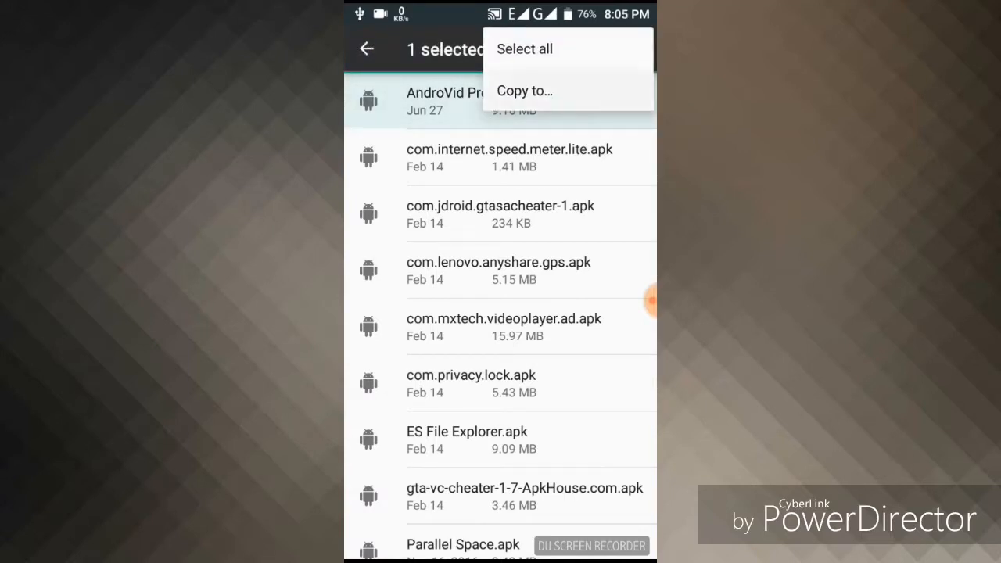
pyautogui.click(524, 91)
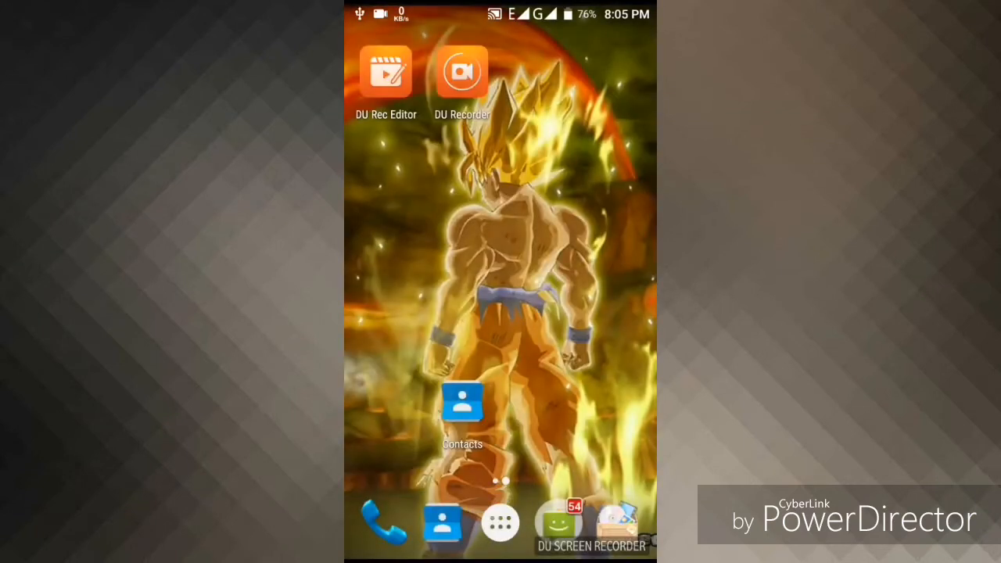
pyautogui.scroll(-3)
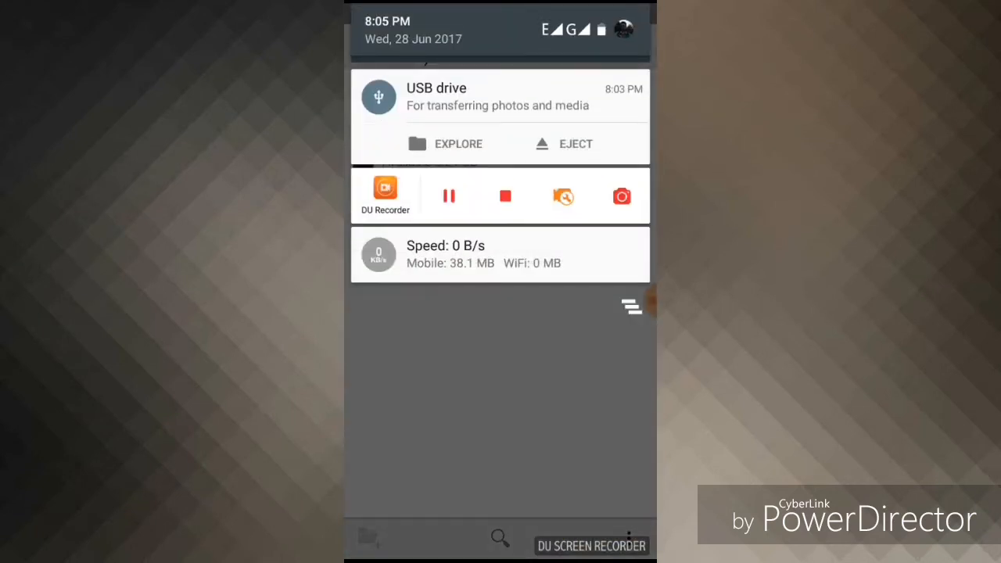